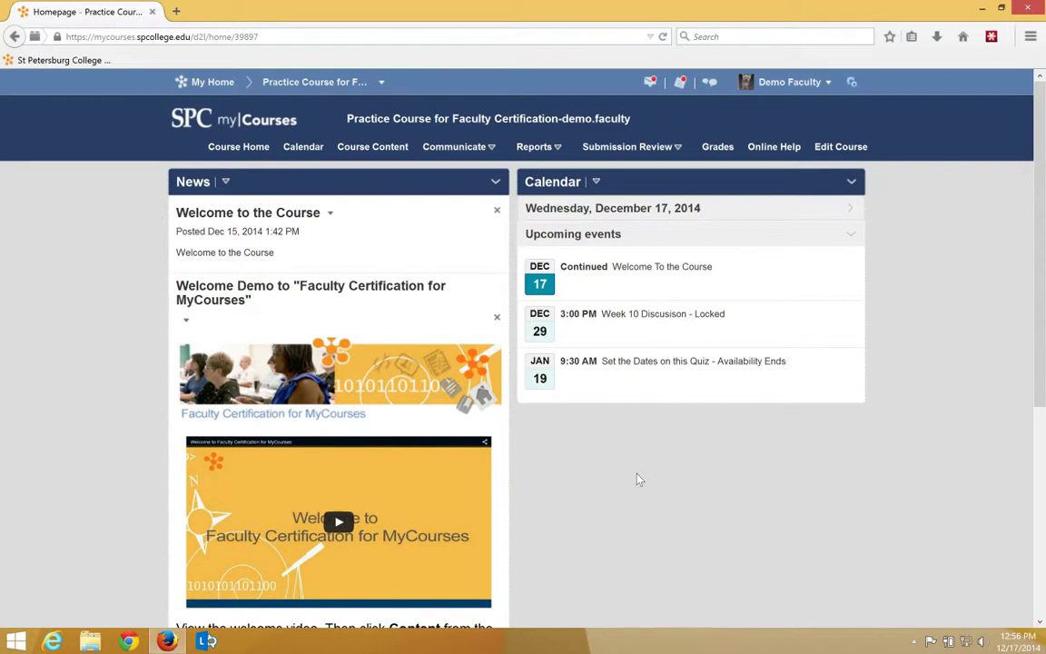
mouse_move(722, 558)
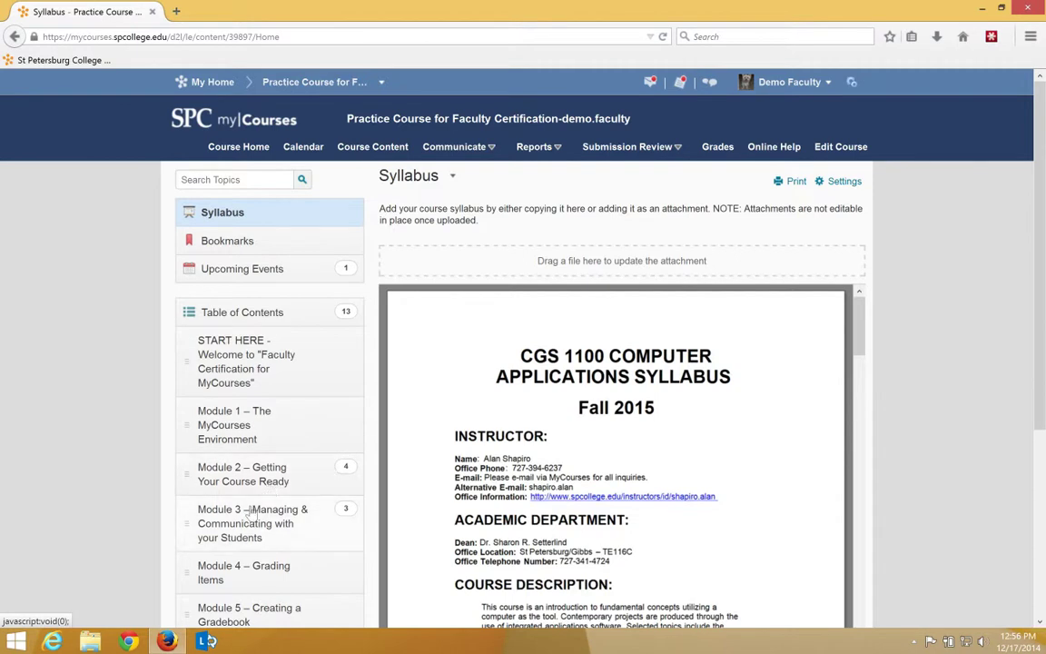
Step: Expand Module 3, then open Module 2's 'Add Start, Due, and End Dates to Existing Content' lesson
click(253, 523)
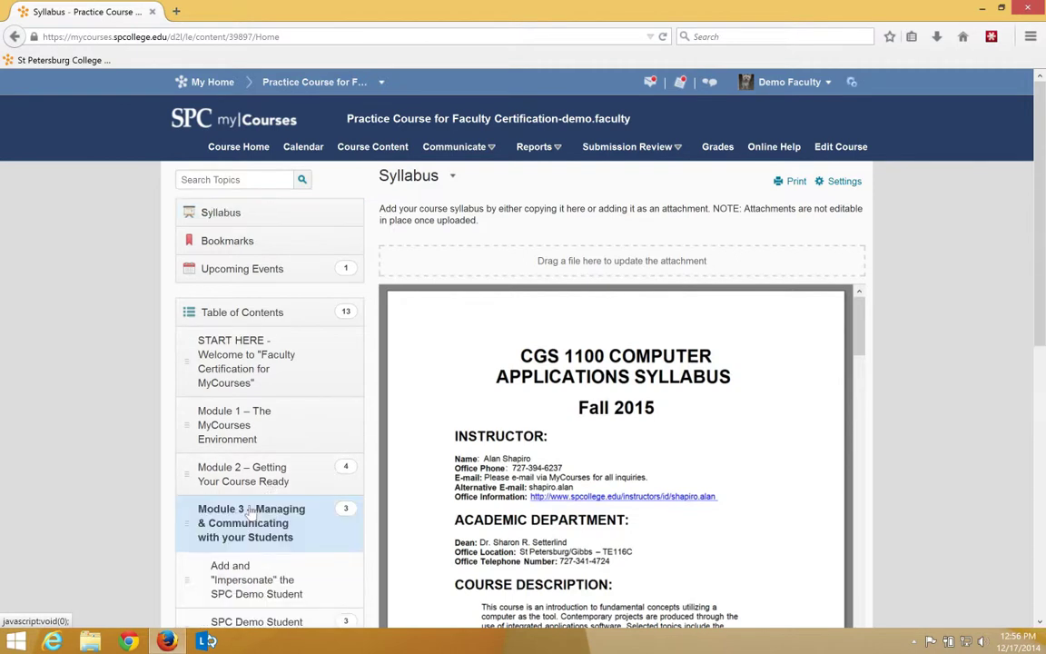
click(252, 522)
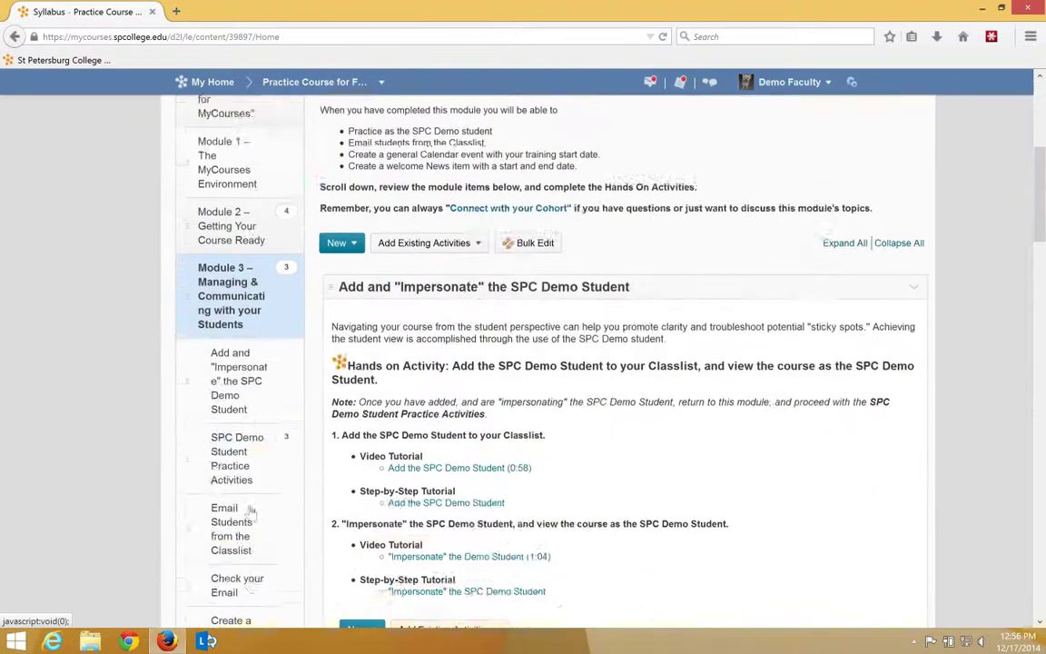
scroll(down, 3)
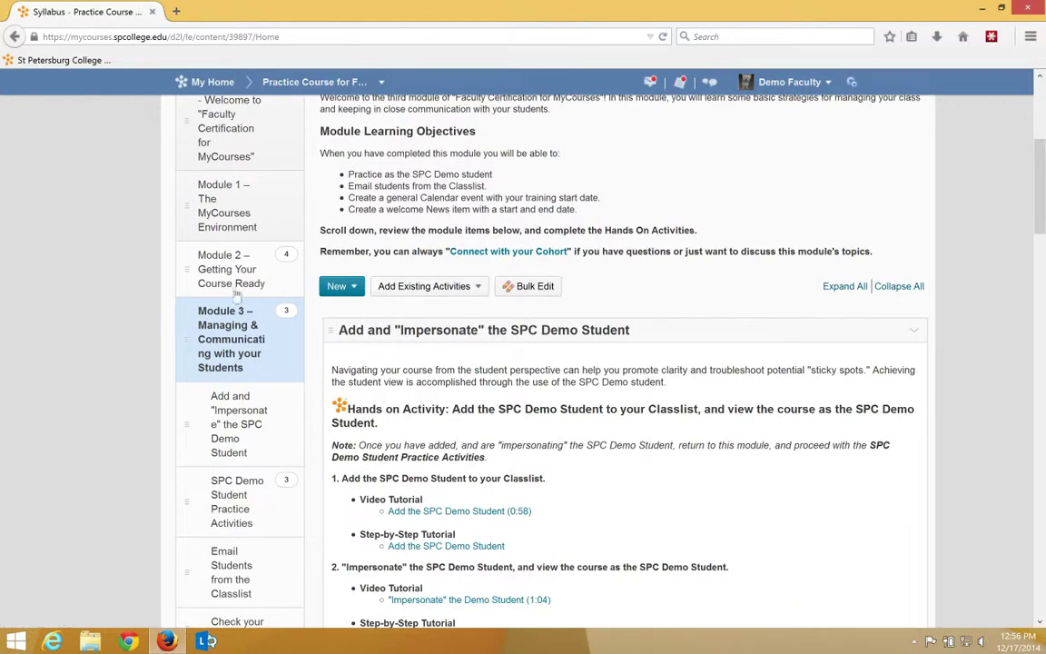
click(227, 269)
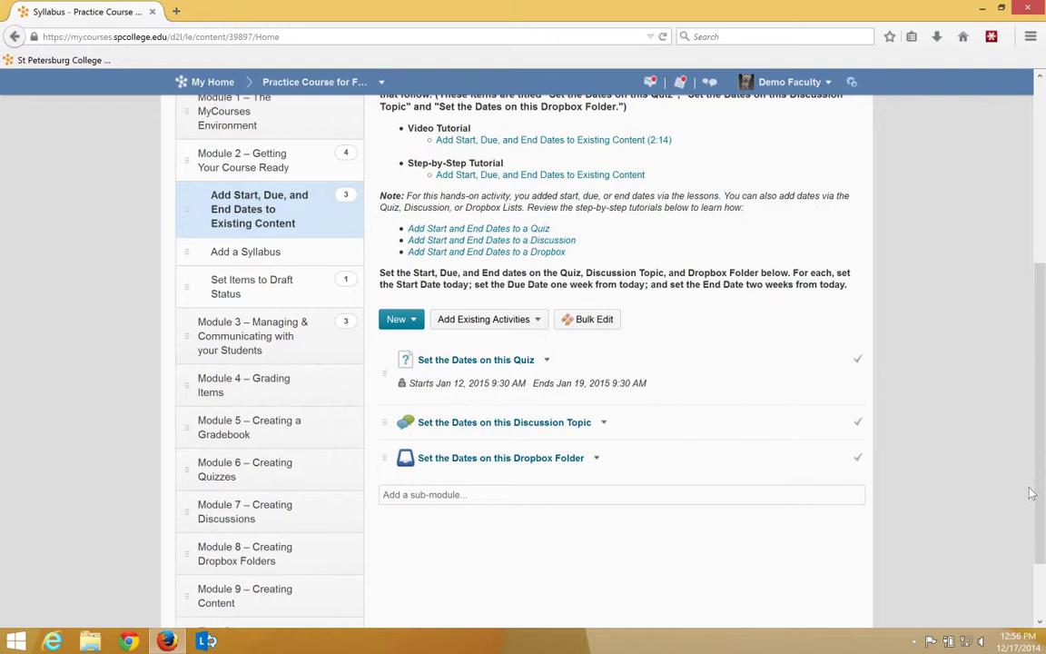
mouse_move(663, 495)
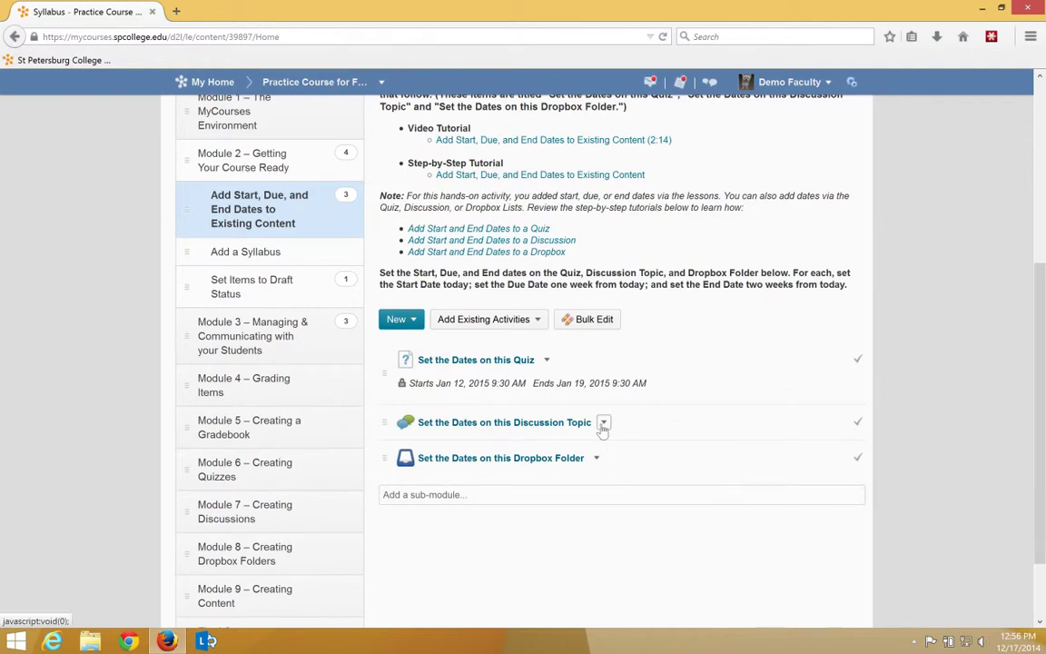
mouse_move(604, 425)
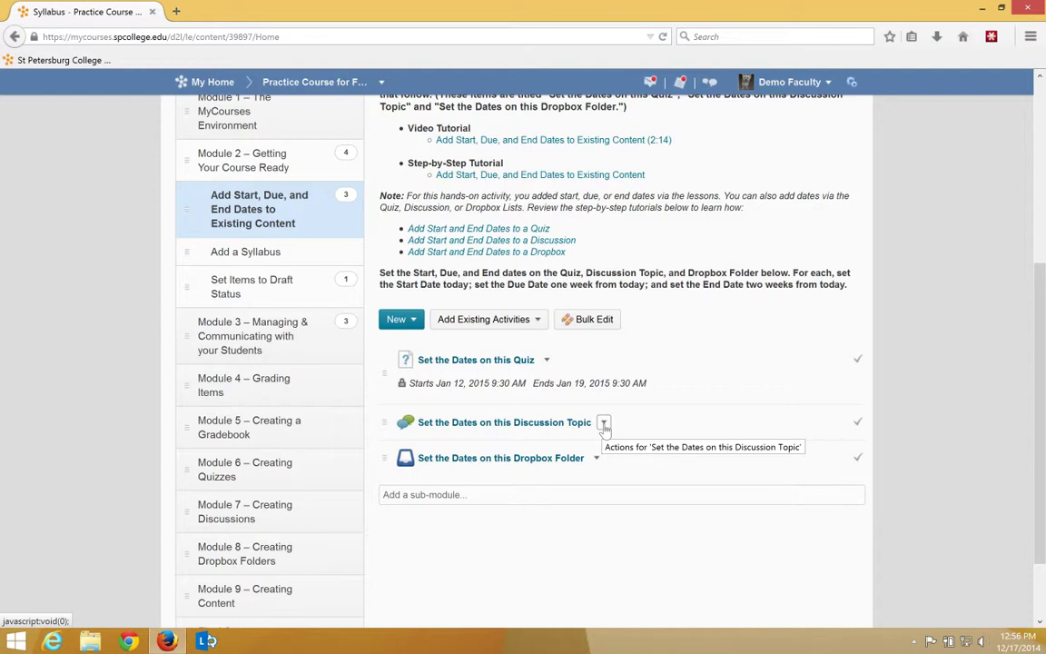
Step: Edit the 'Set the Dates on this Discussion Topic' item and reveal its date and restriction fields
click(604, 421)
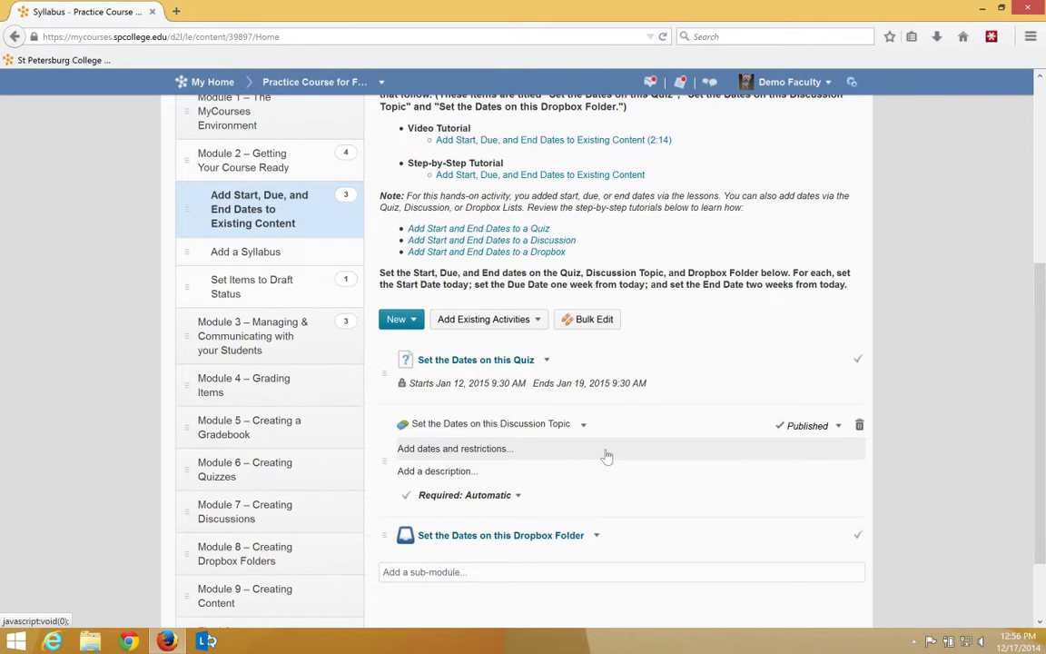
click(454, 448)
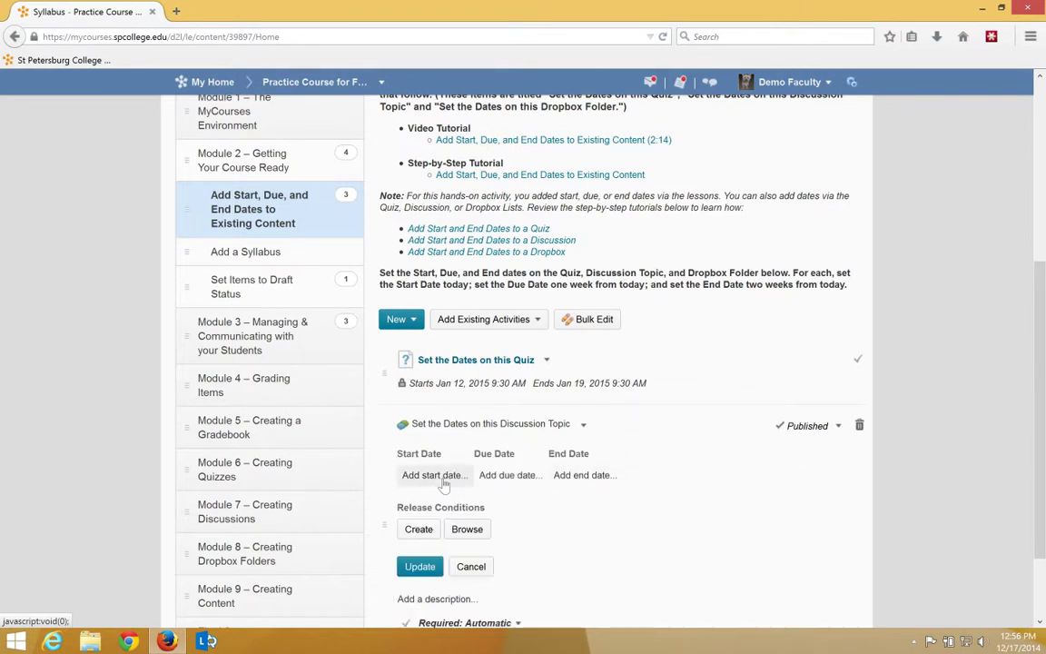
Step: Set the discussion topic's start date to January 12, 2015 at 12:30 PM
click(434, 474)
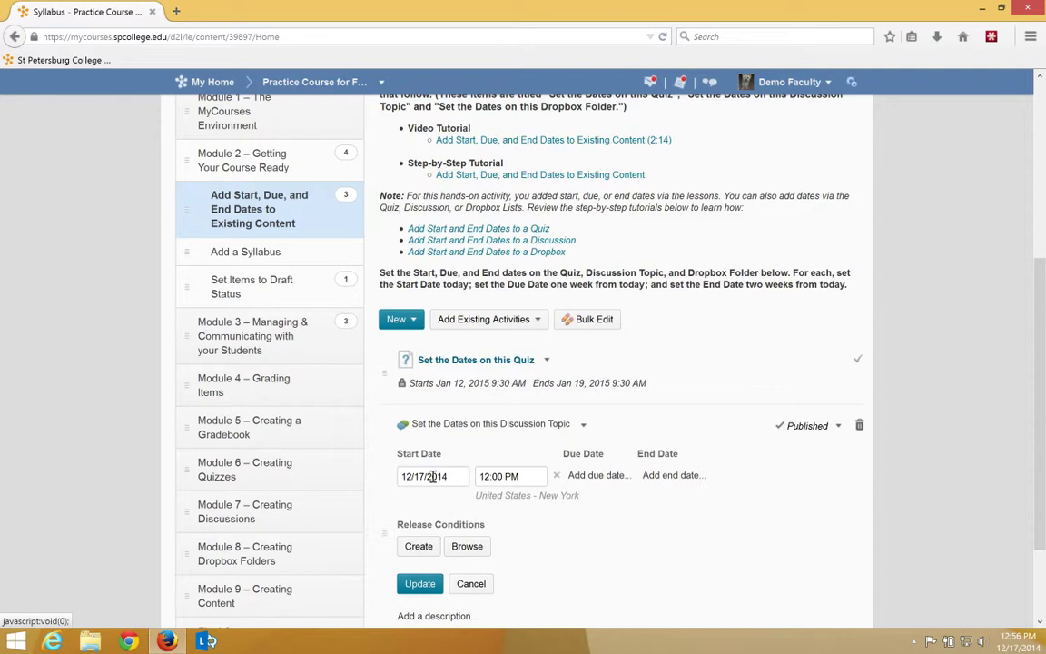
click(432, 476)
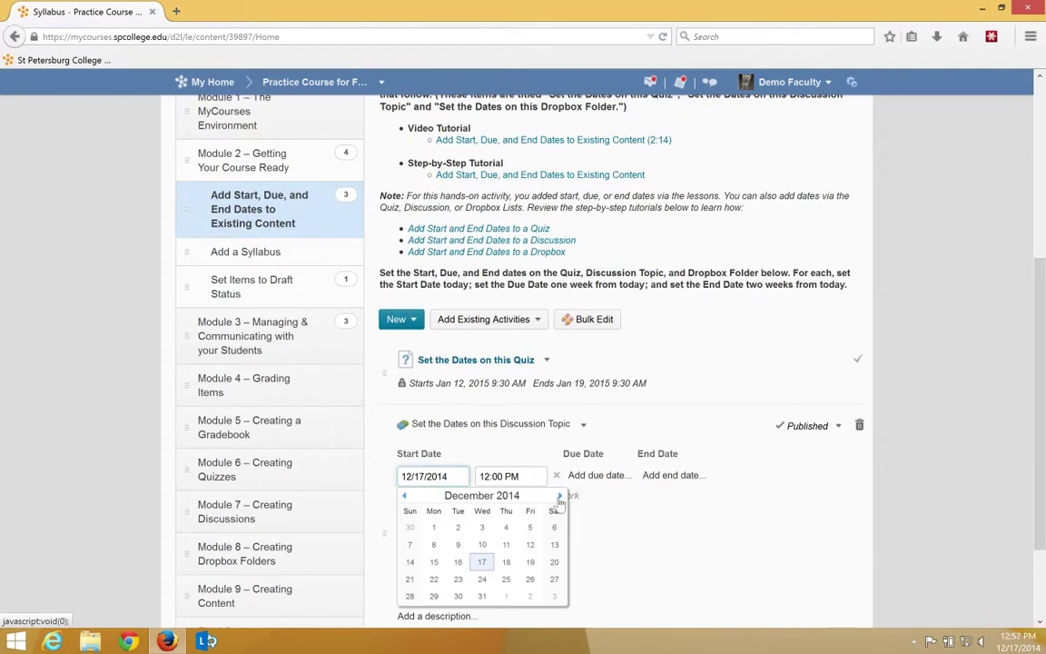
click(560, 495)
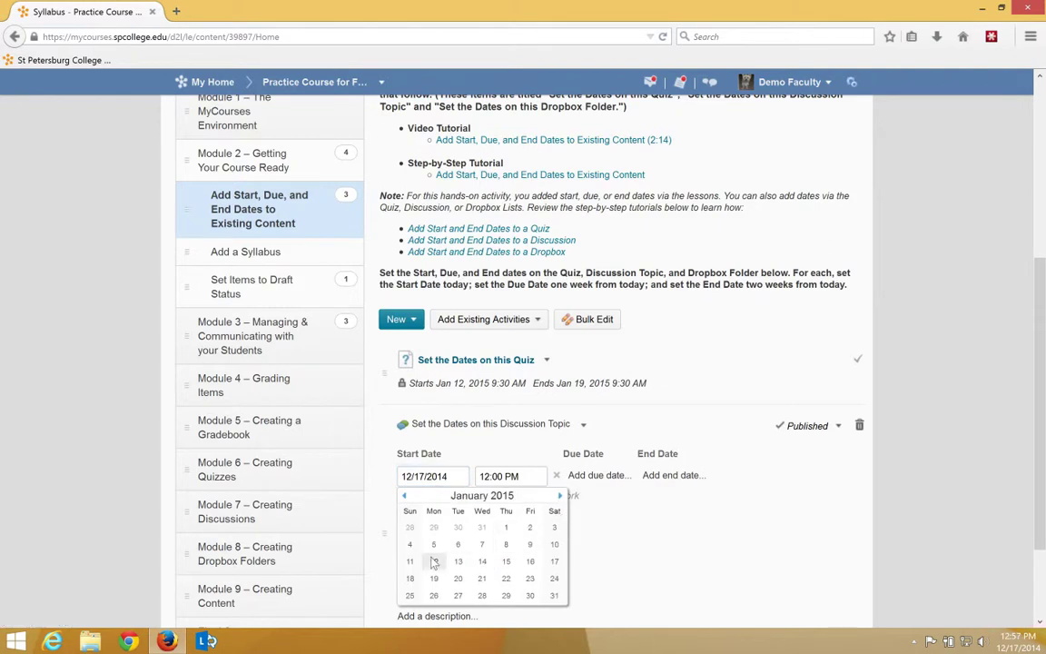
click(458, 544)
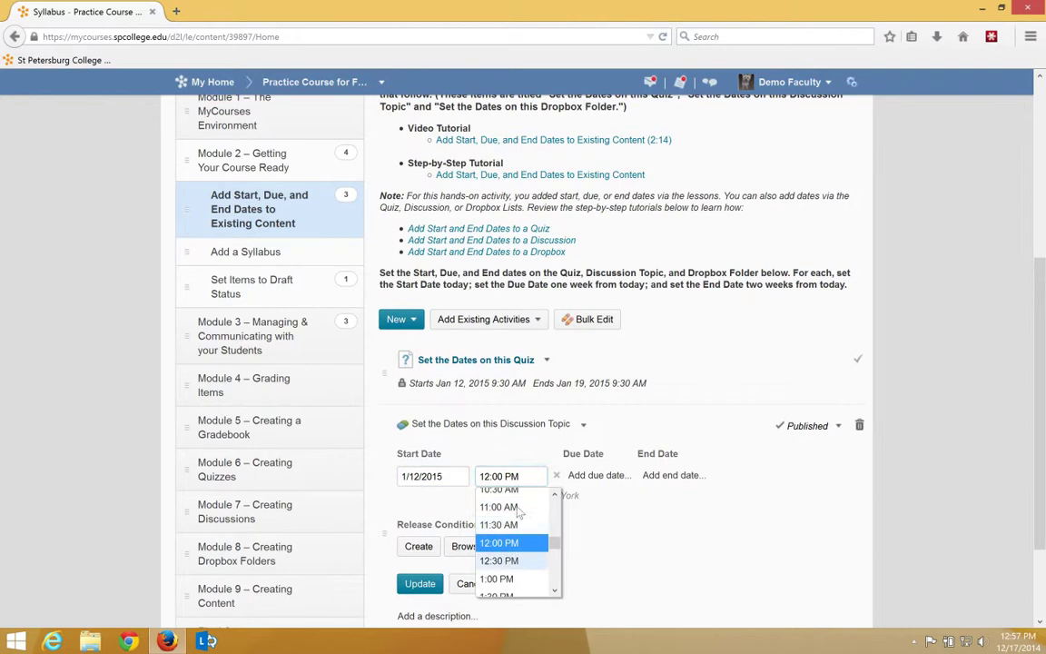
click(499, 560)
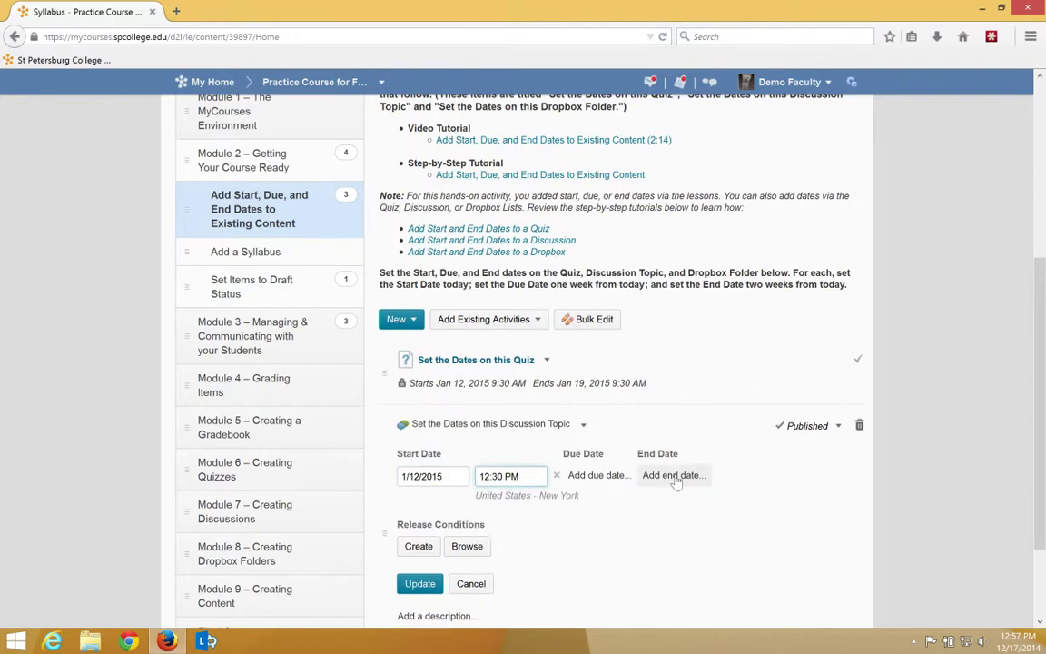
Step: Add a January 19, 2015 end date to the discussion topic and update it
click(673, 475)
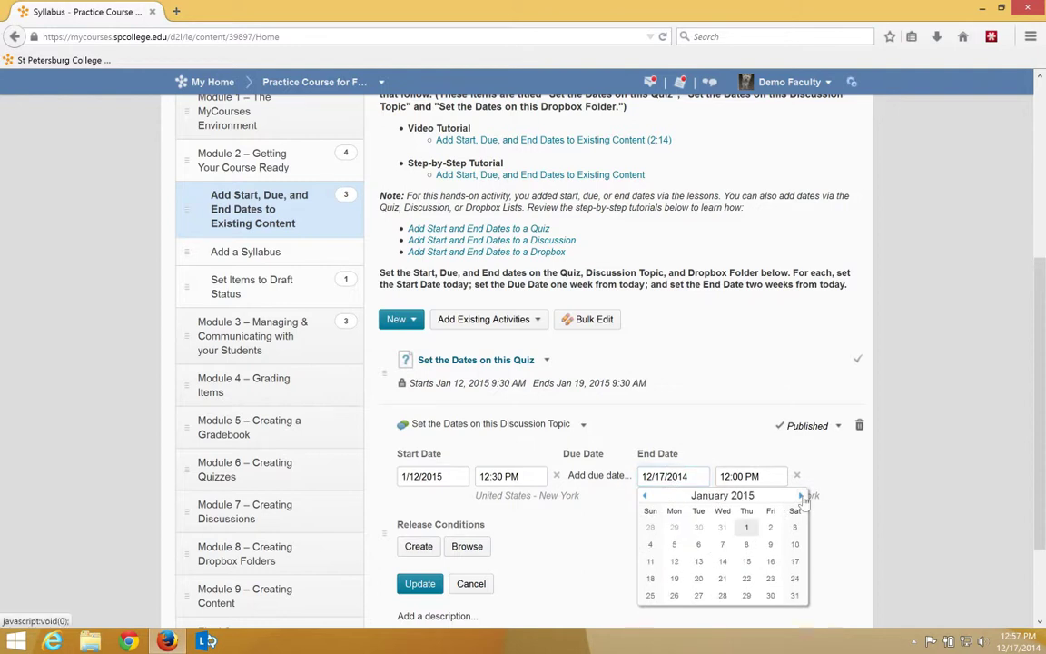
click(674, 561)
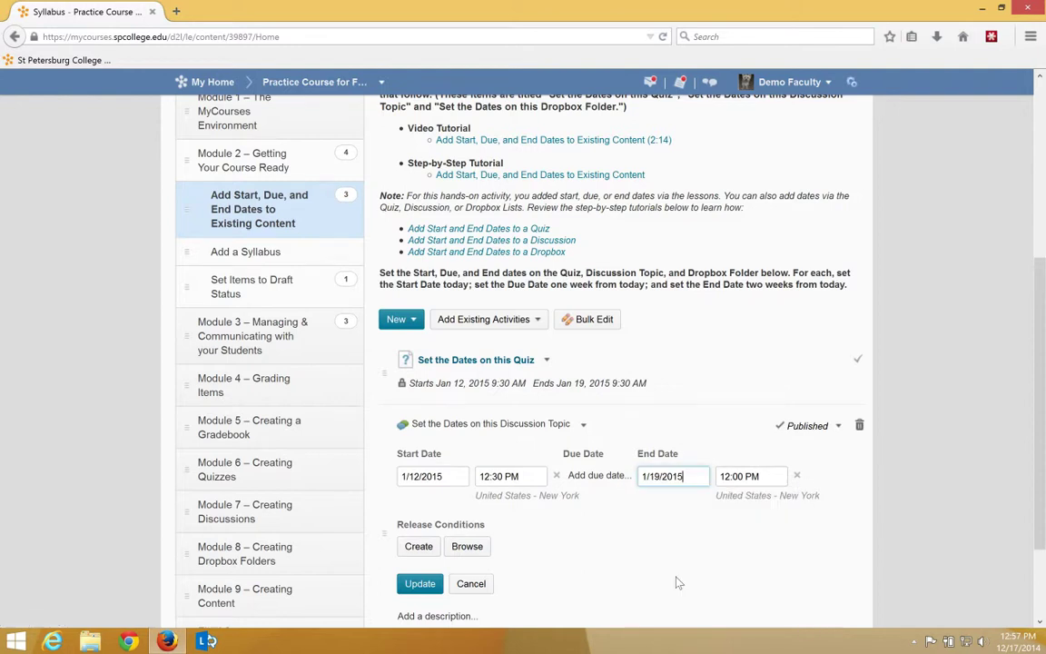
mouse_move(668, 559)
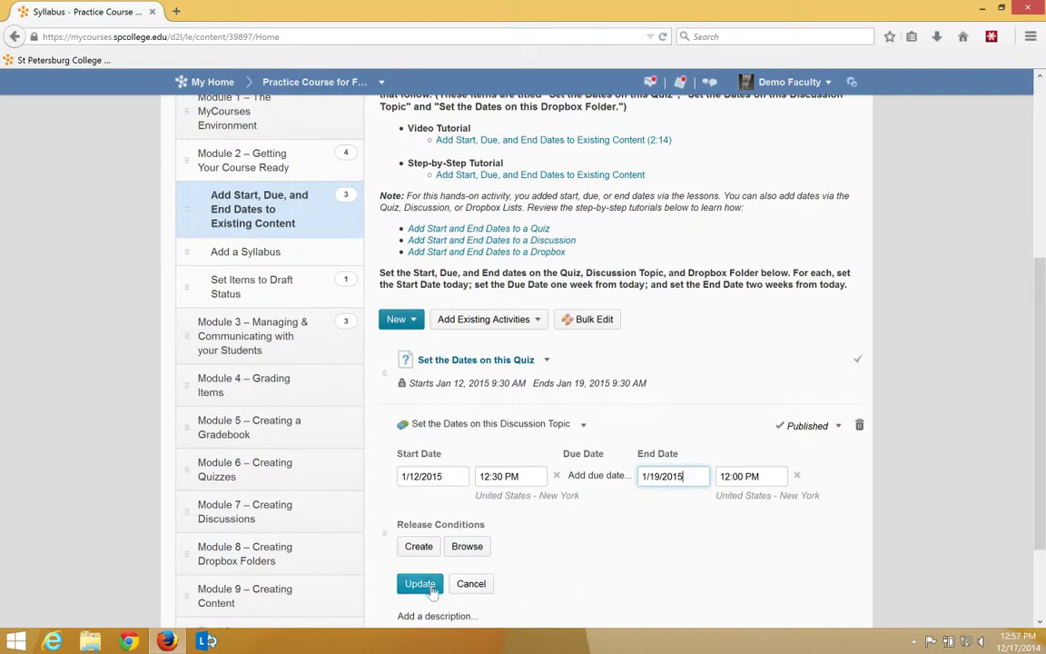
click(420, 583)
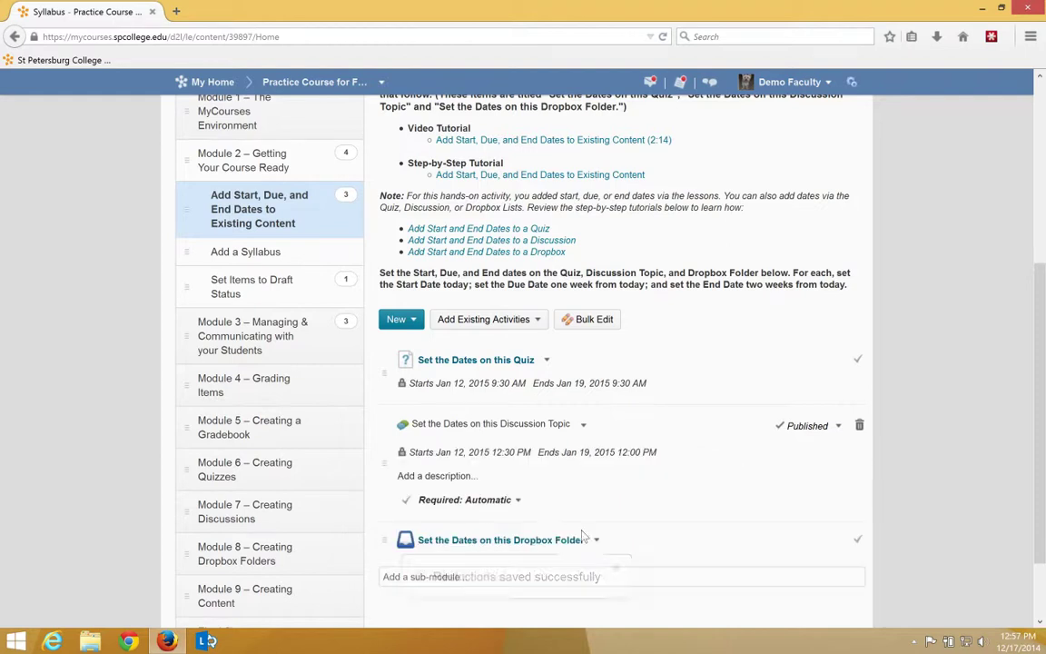